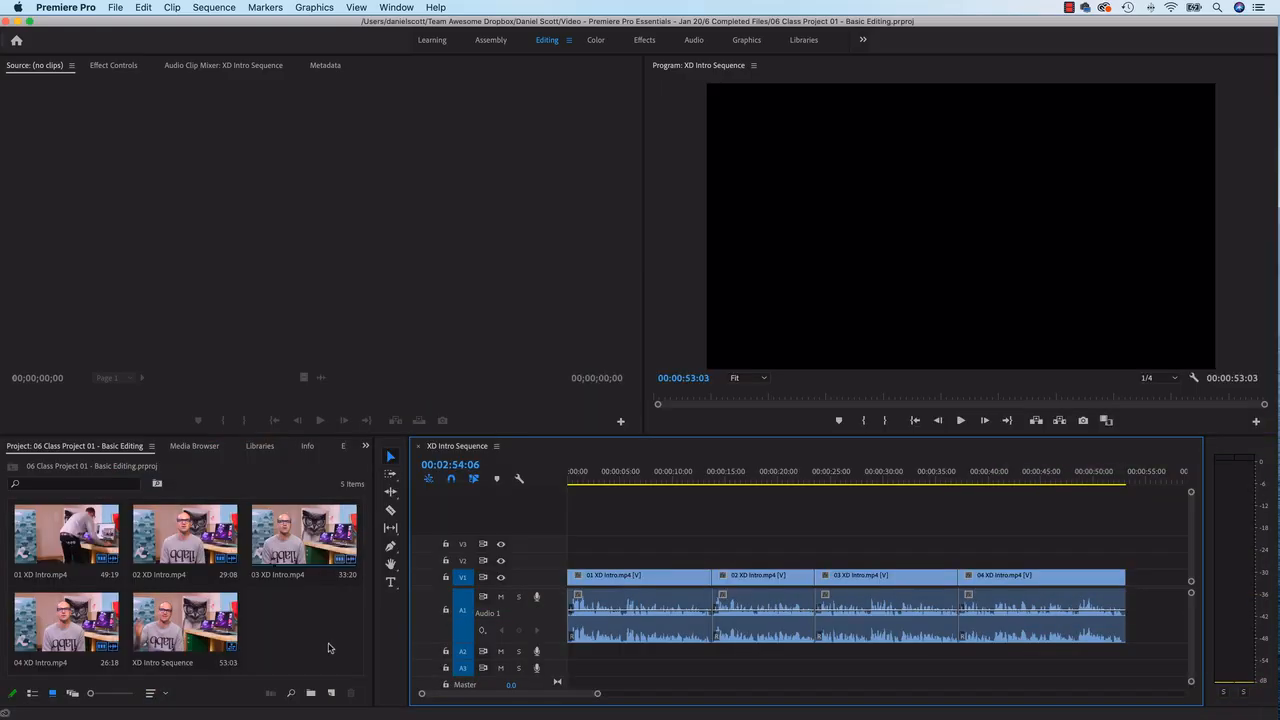
# Step: Switch the Project panel to List View and open the media import dialog
pyautogui.click(116, 7)
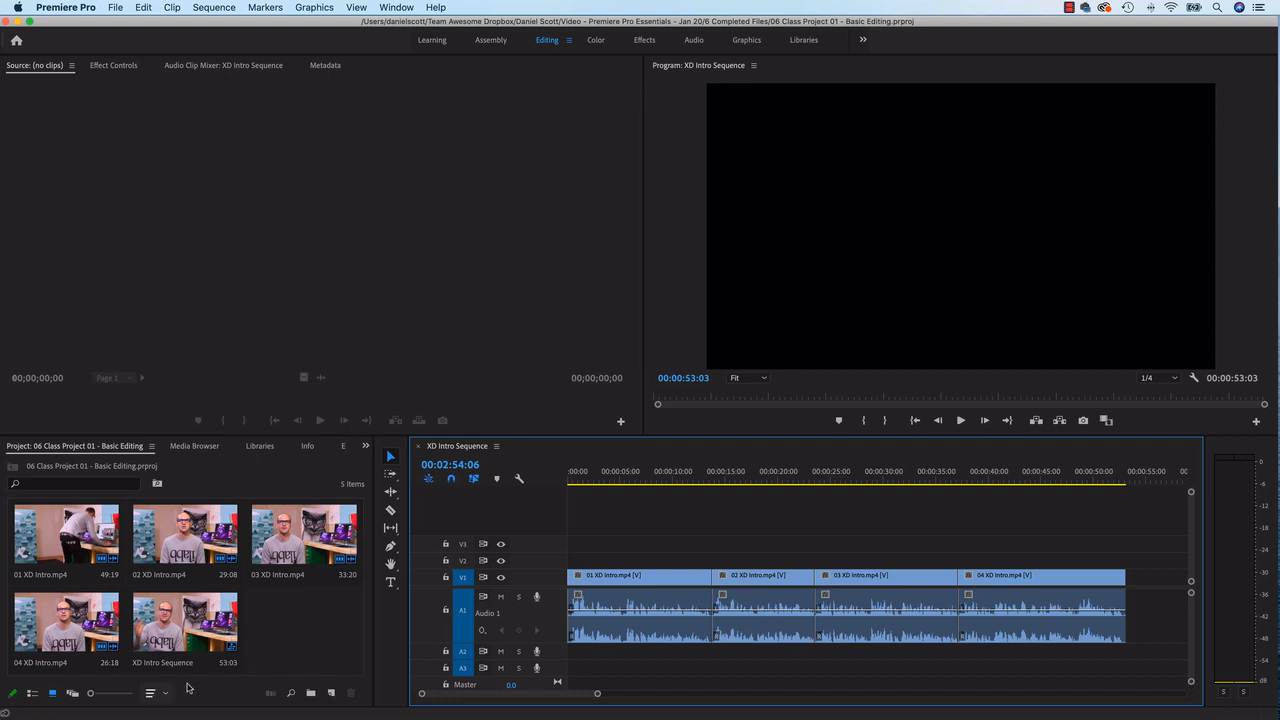
pyautogui.click(32, 693)
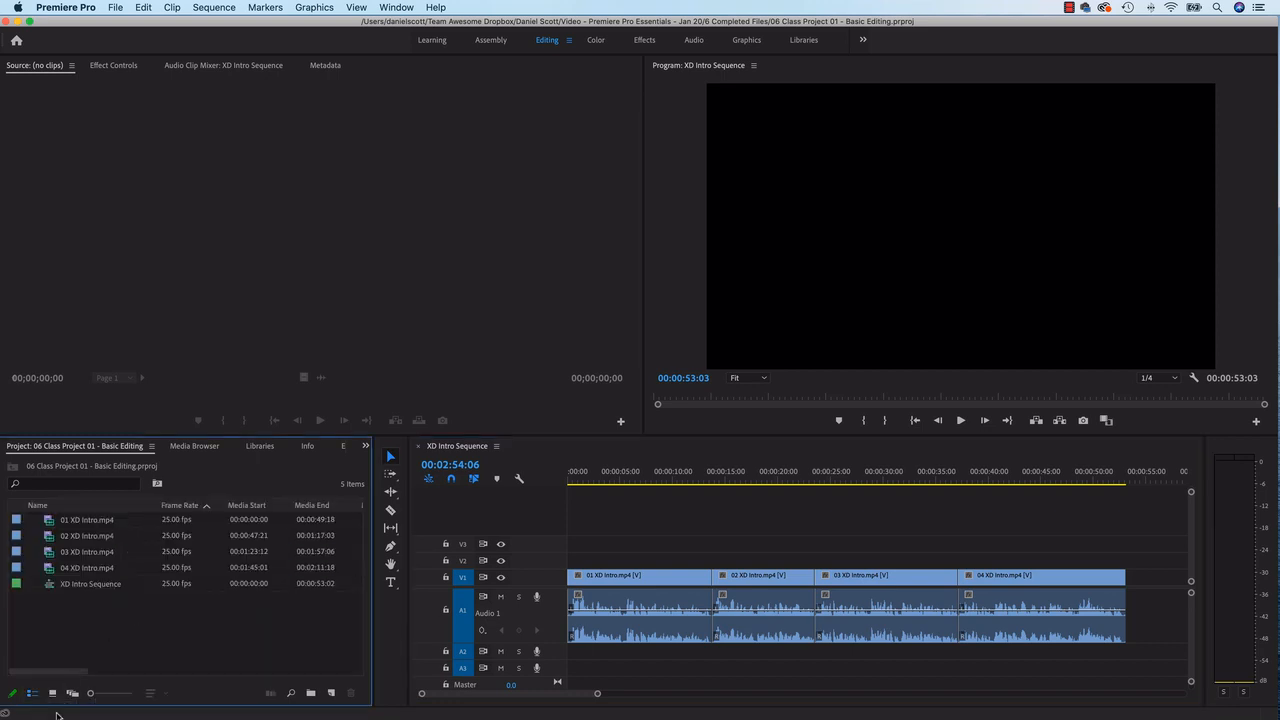
pyautogui.click(52, 693)
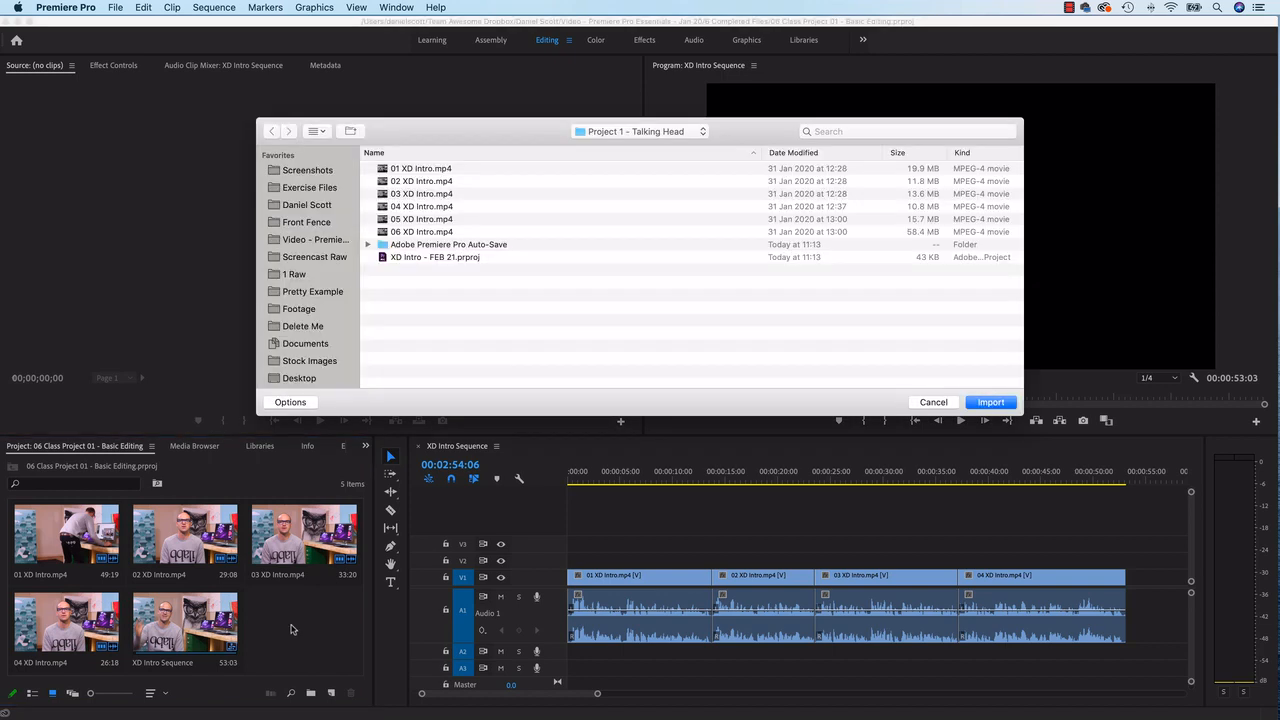
# Step: Import 05 XD Intro.mp4 and 06 XD Intro.mp4, then return the Project panel to List View
pyautogui.click(421, 218)
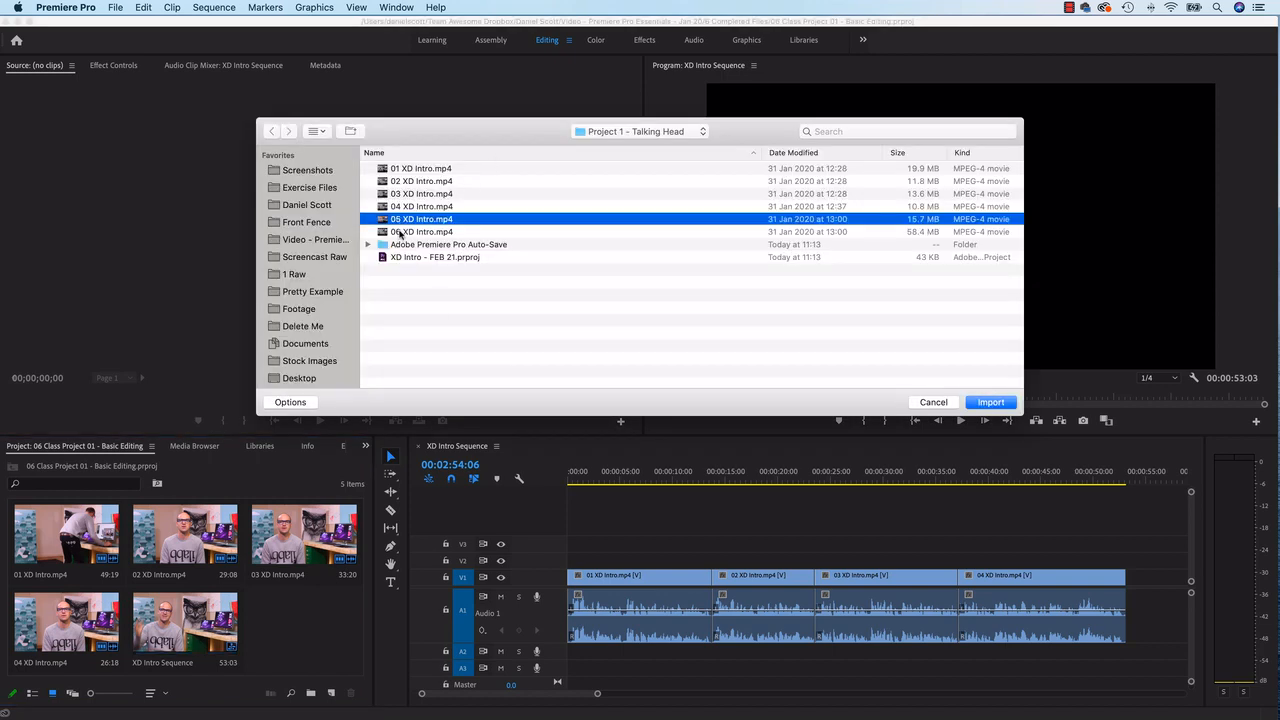
pyautogui.click(421, 231)
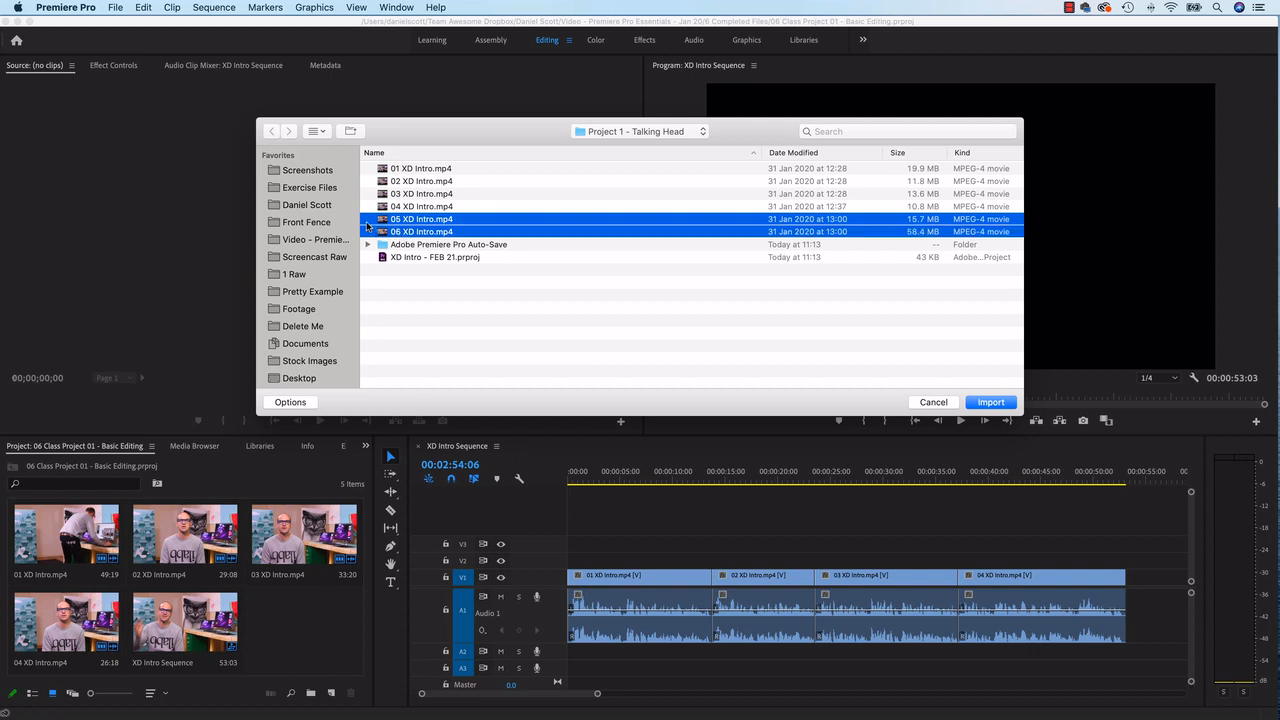
pyautogui.click(990, 402)
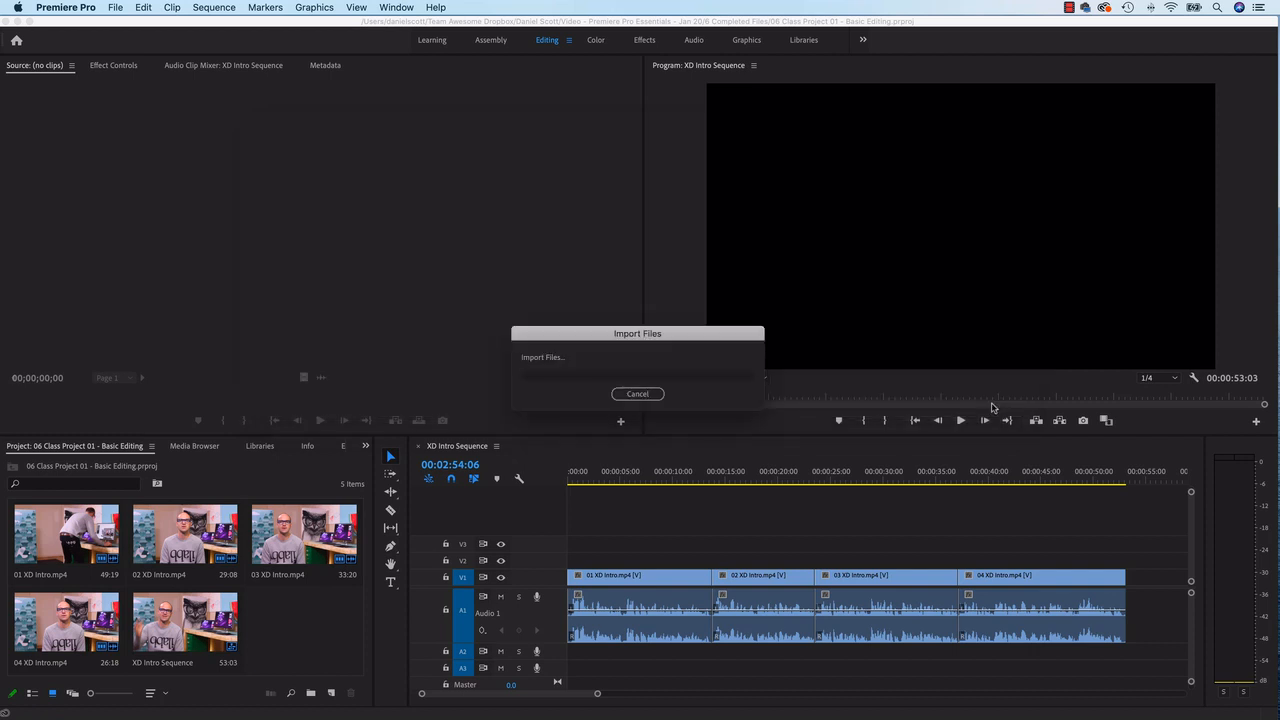
pyautogui.click(637, 393)
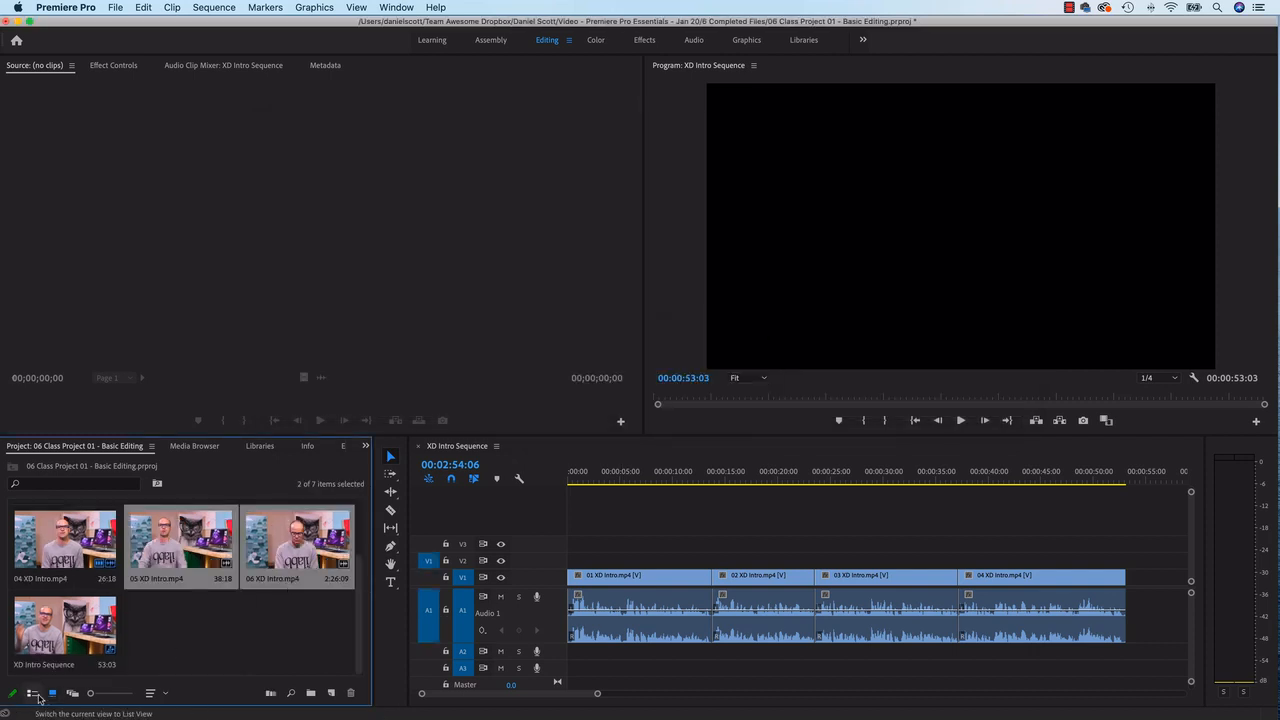
pyautogui.click(32, 693)
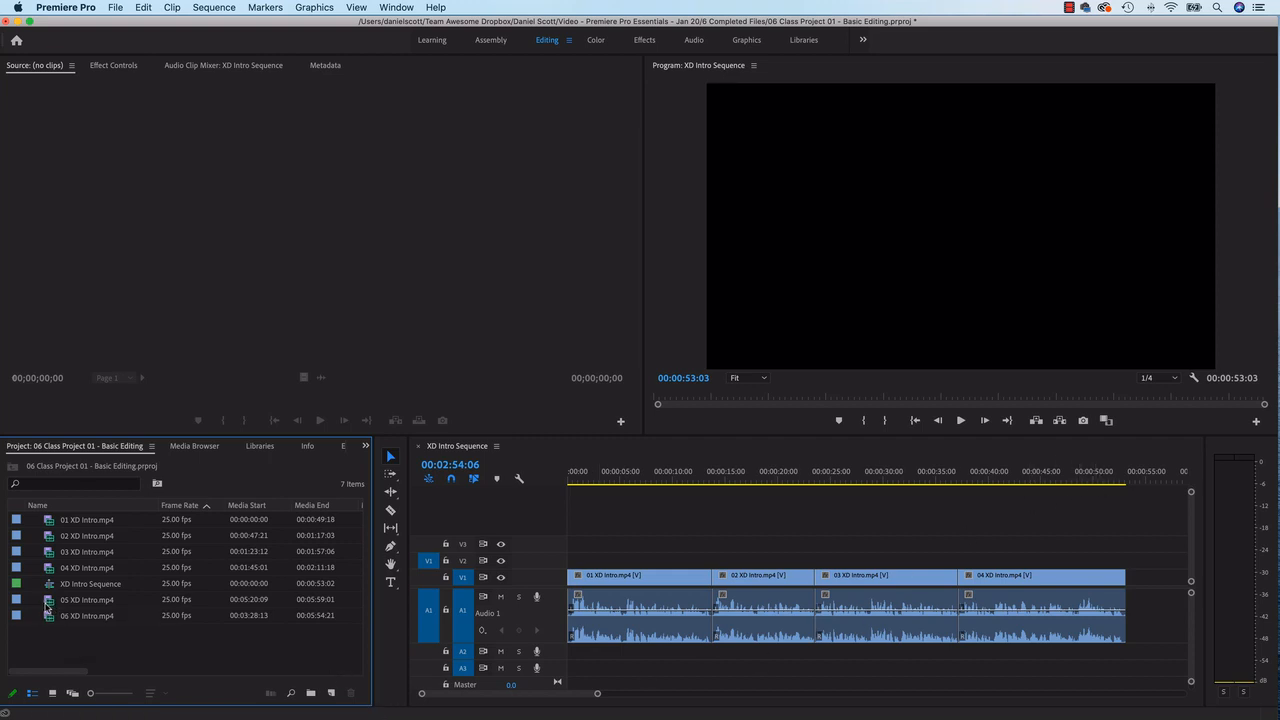
# Step: Place clips 05 and 06 XD Intro on V1 after clip 04
pyautogui.click(87, 599)
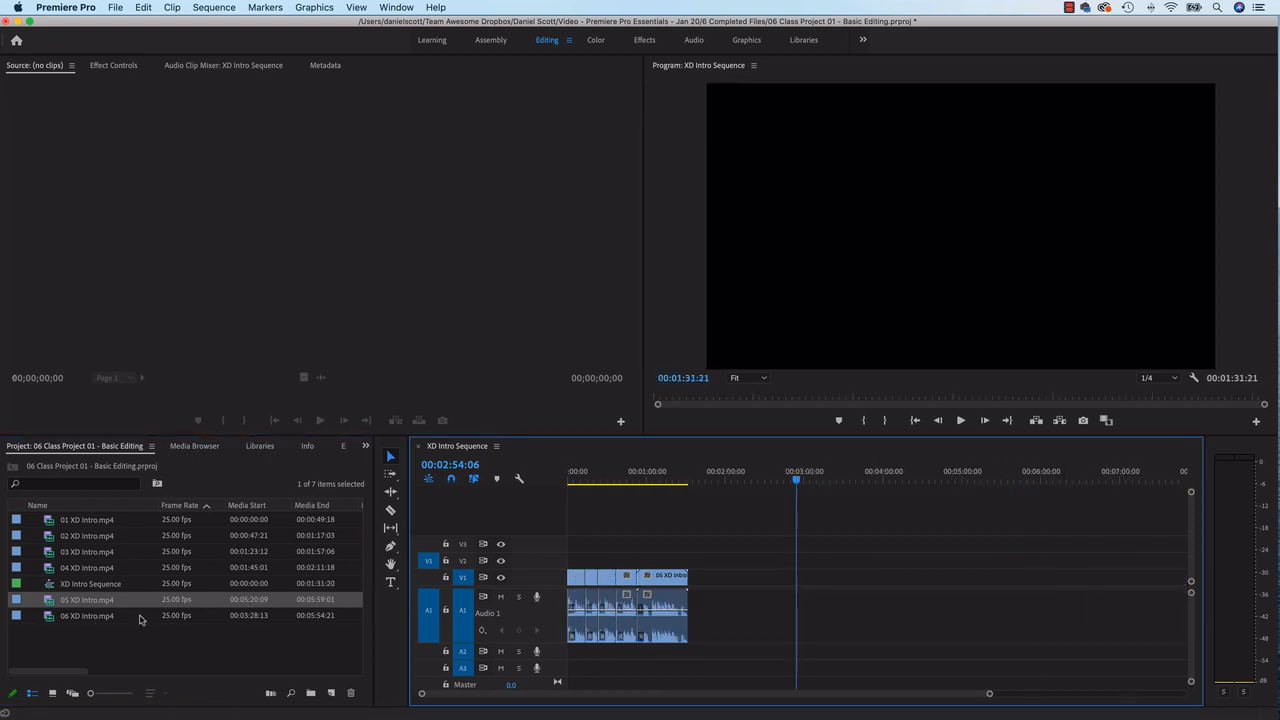
pyautogui.moveTo(87, 615); pyautogui.dragTo(783, 600)
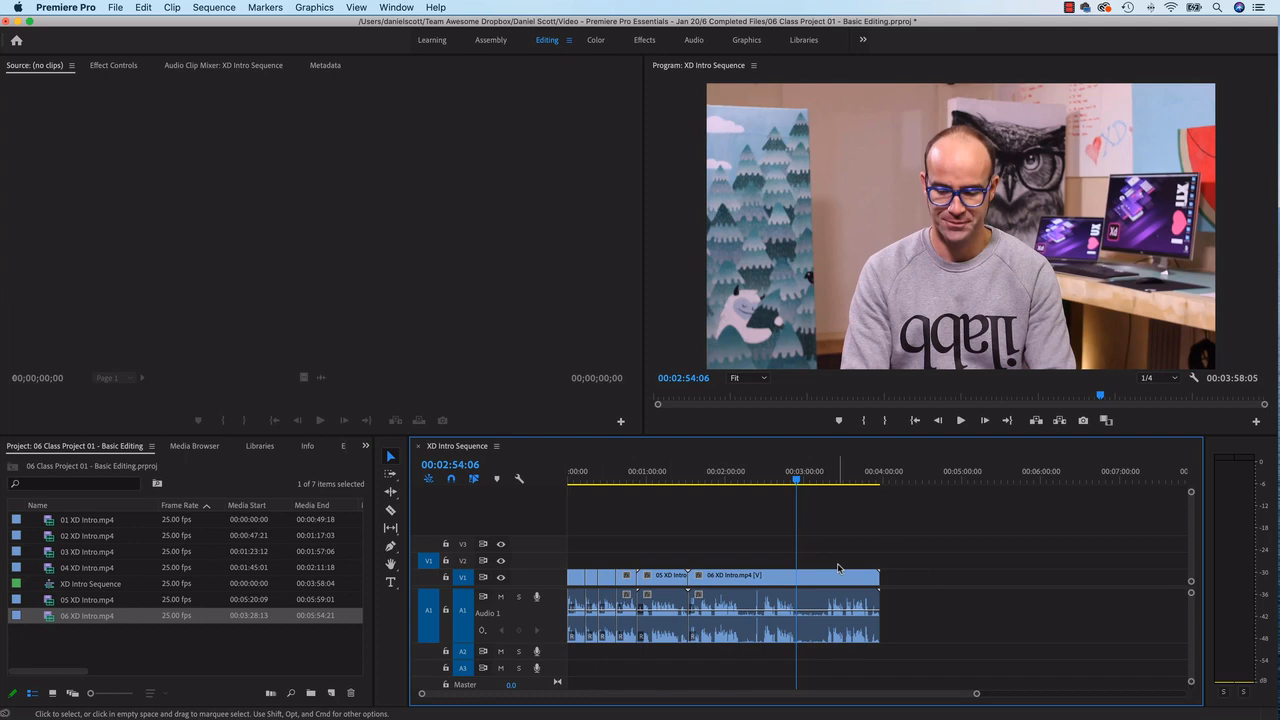
pyautogui.click(666, 481)
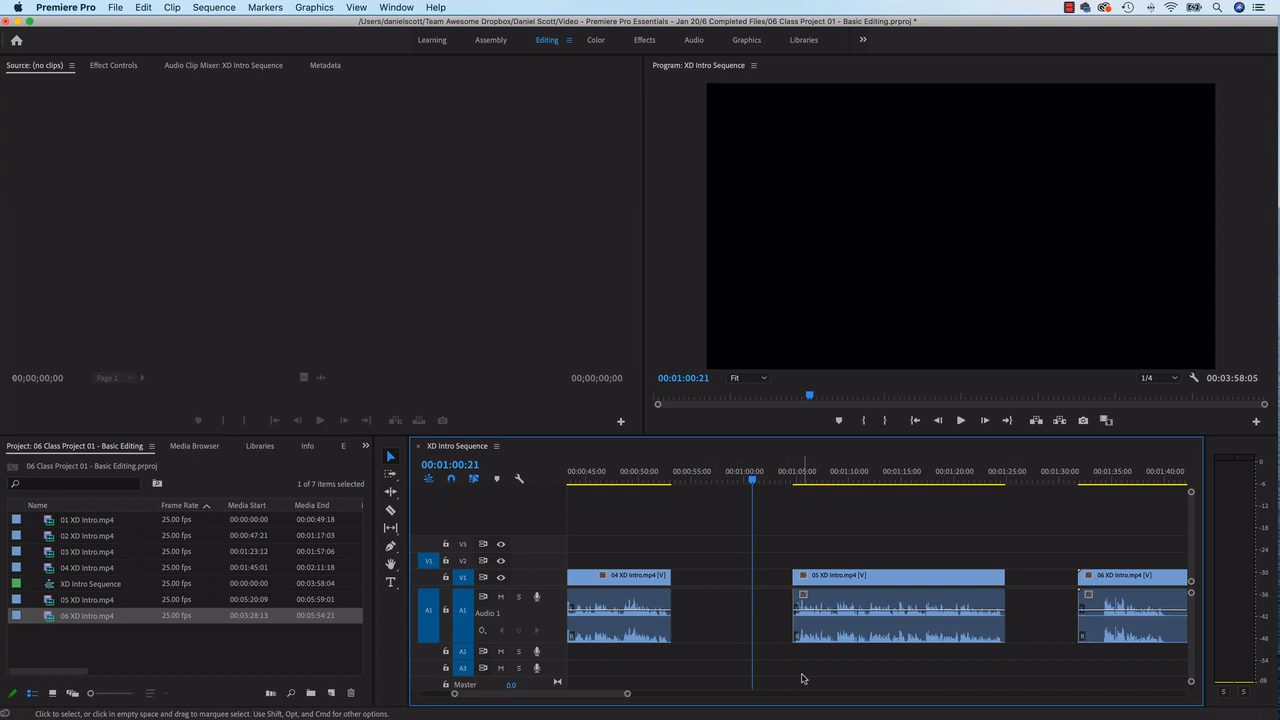
pyautogui.click(725, 583)
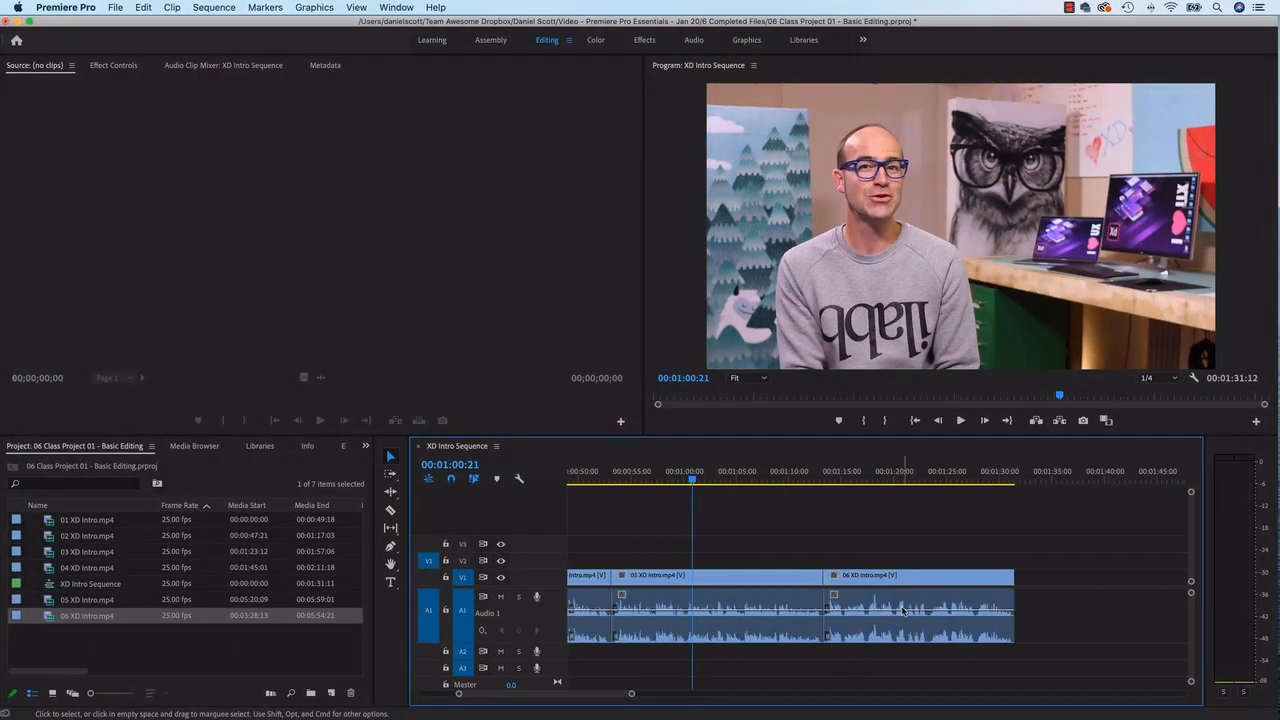
pyautogui.moveTo(930, 588)
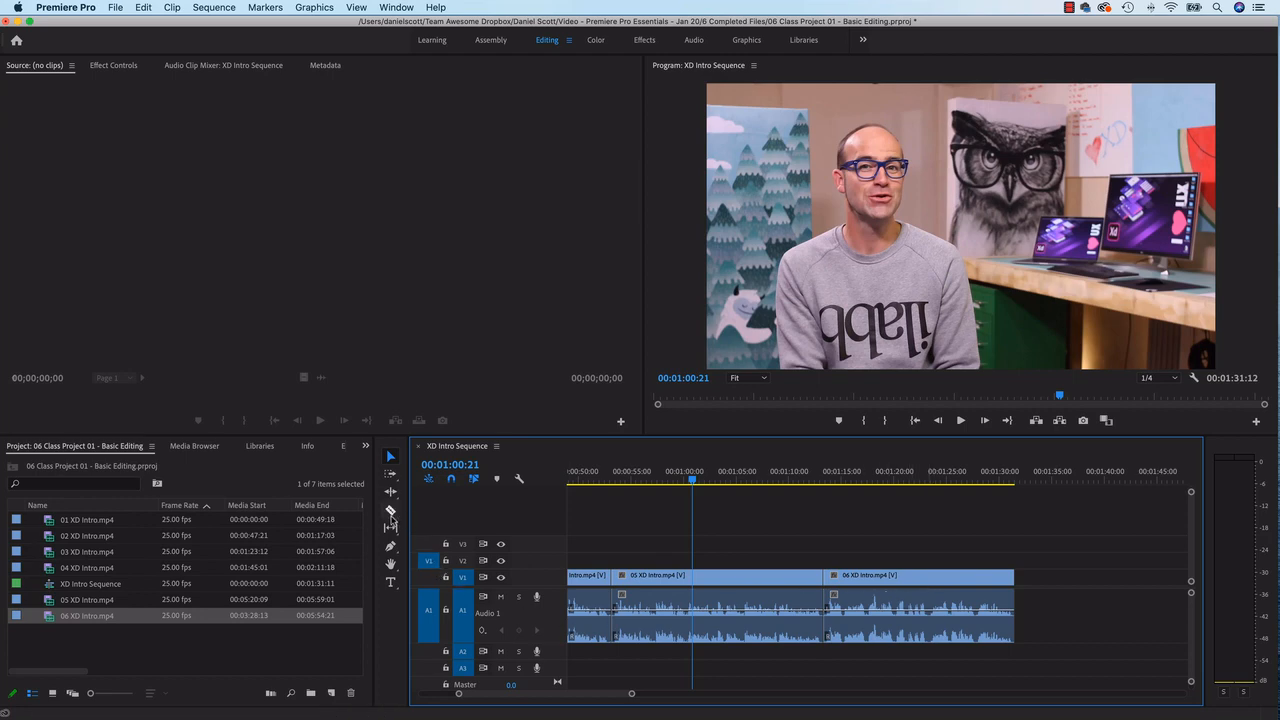
pyautogui.moveTo(390, 512)
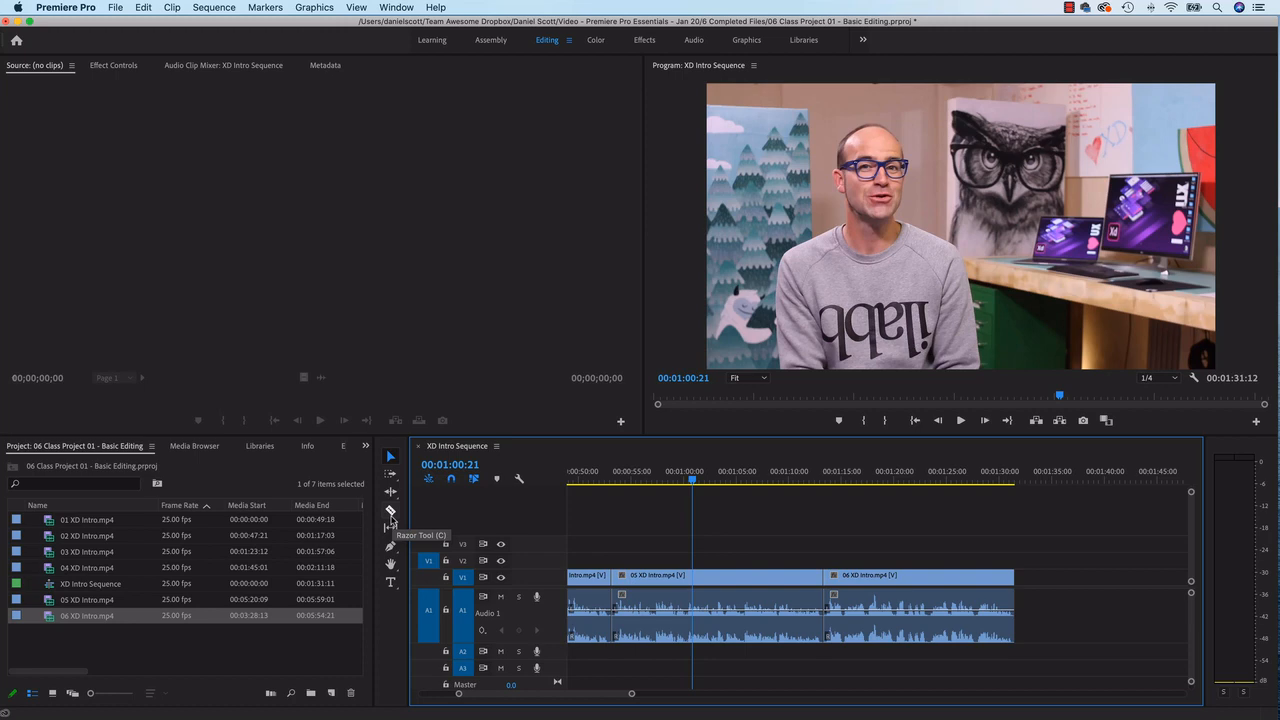
pyautogui.moveTo(392, 515)
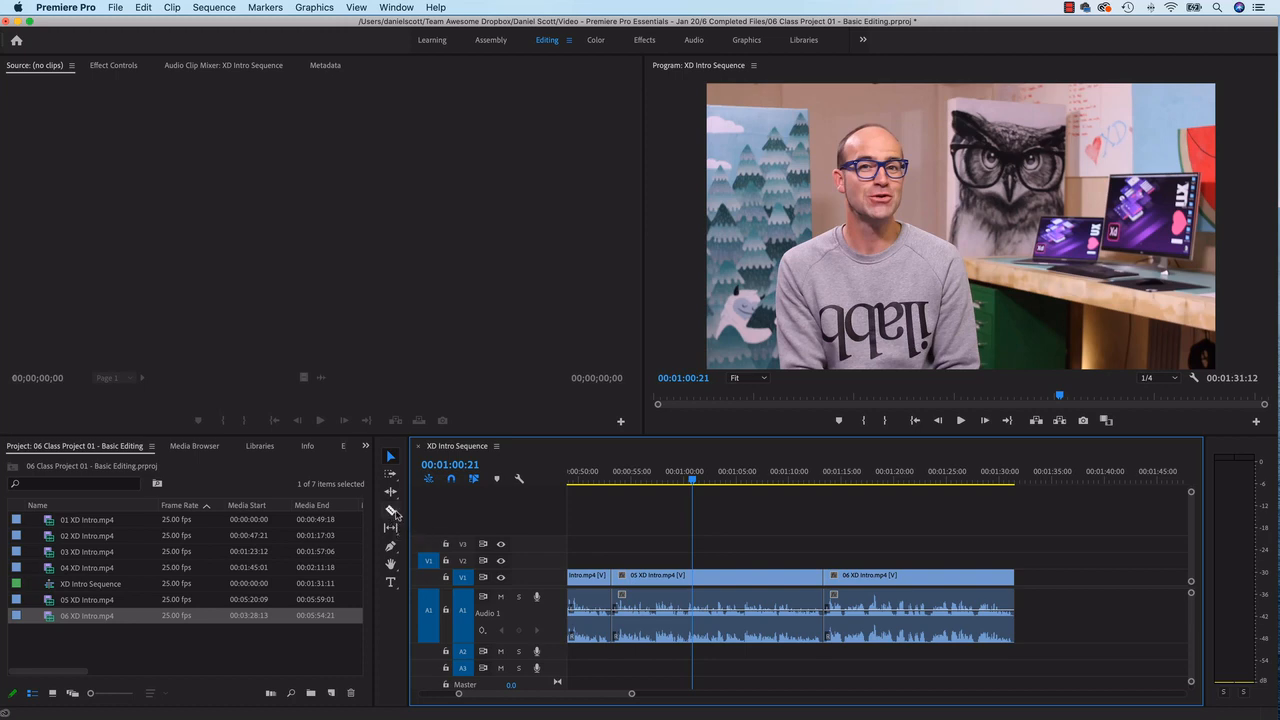
pyautogui.moveTo(390, 528)
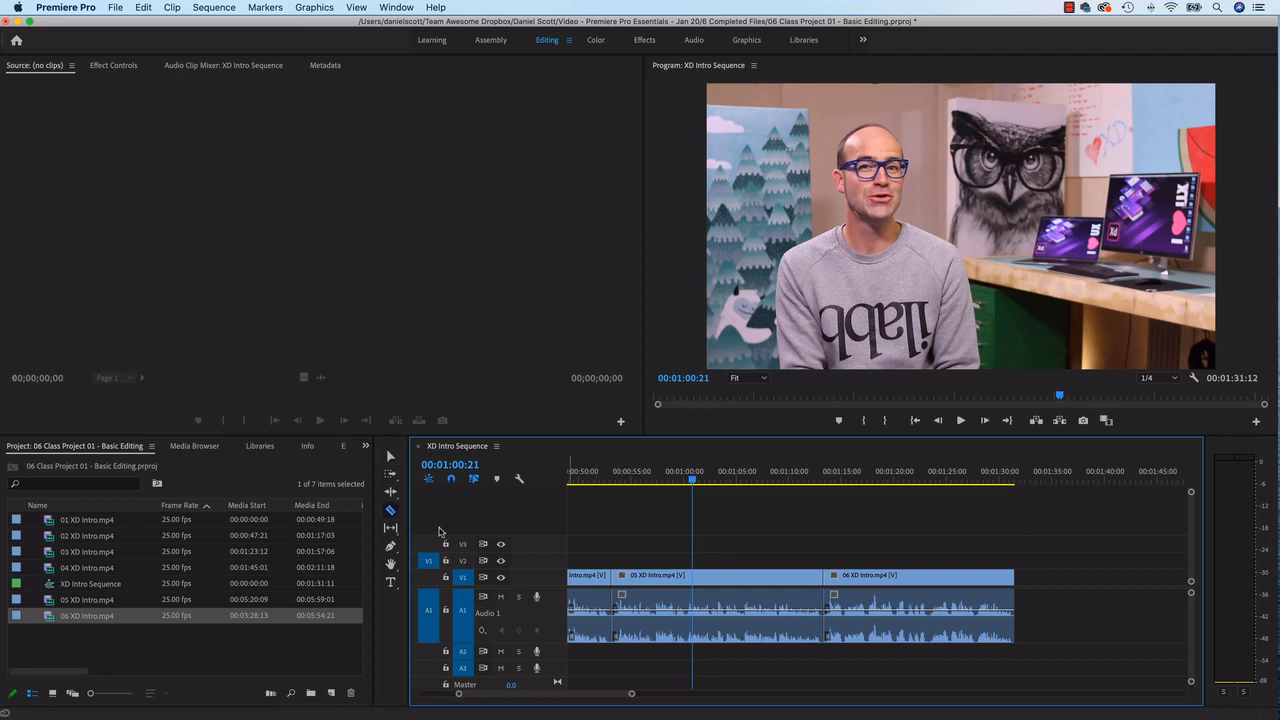
pyautogui.moveTo(390, 511)
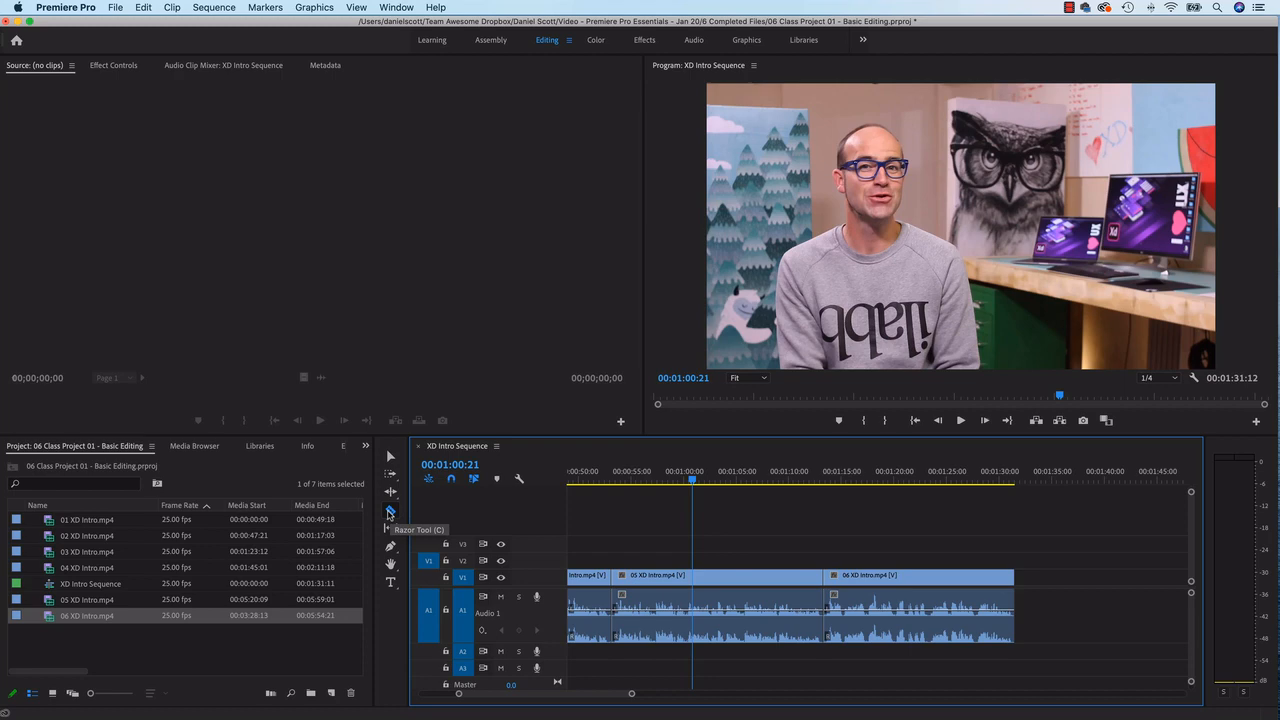
pyautogui.moveTo(390, 513)
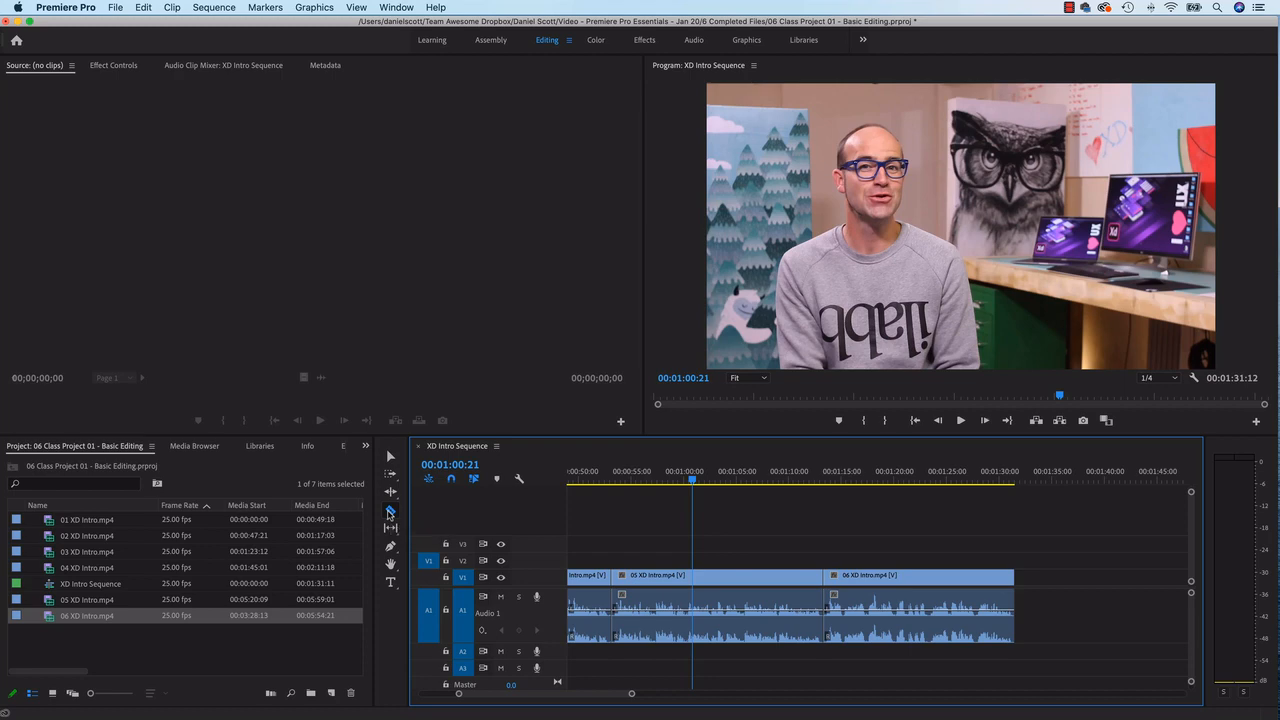
# Step: Select the Razor Tool from the Tools panel
pyautogui.click(390, 528)
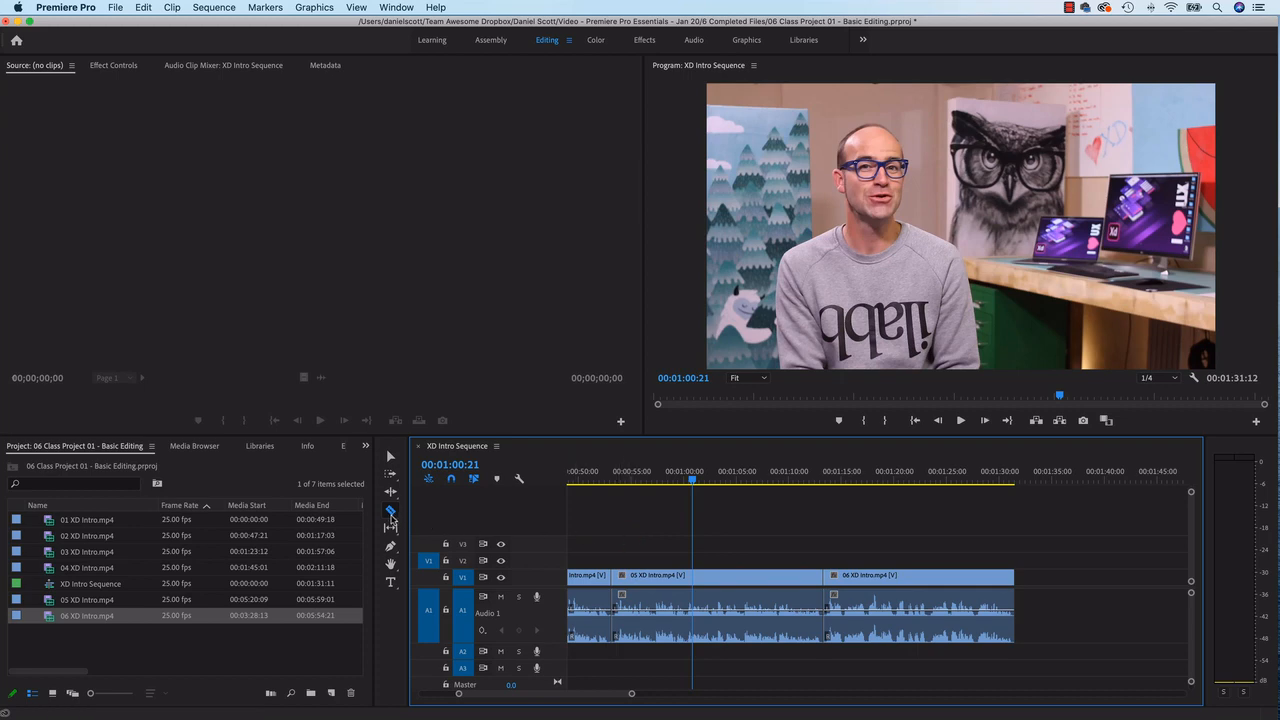
pyautogui.moveTo(390, 457)
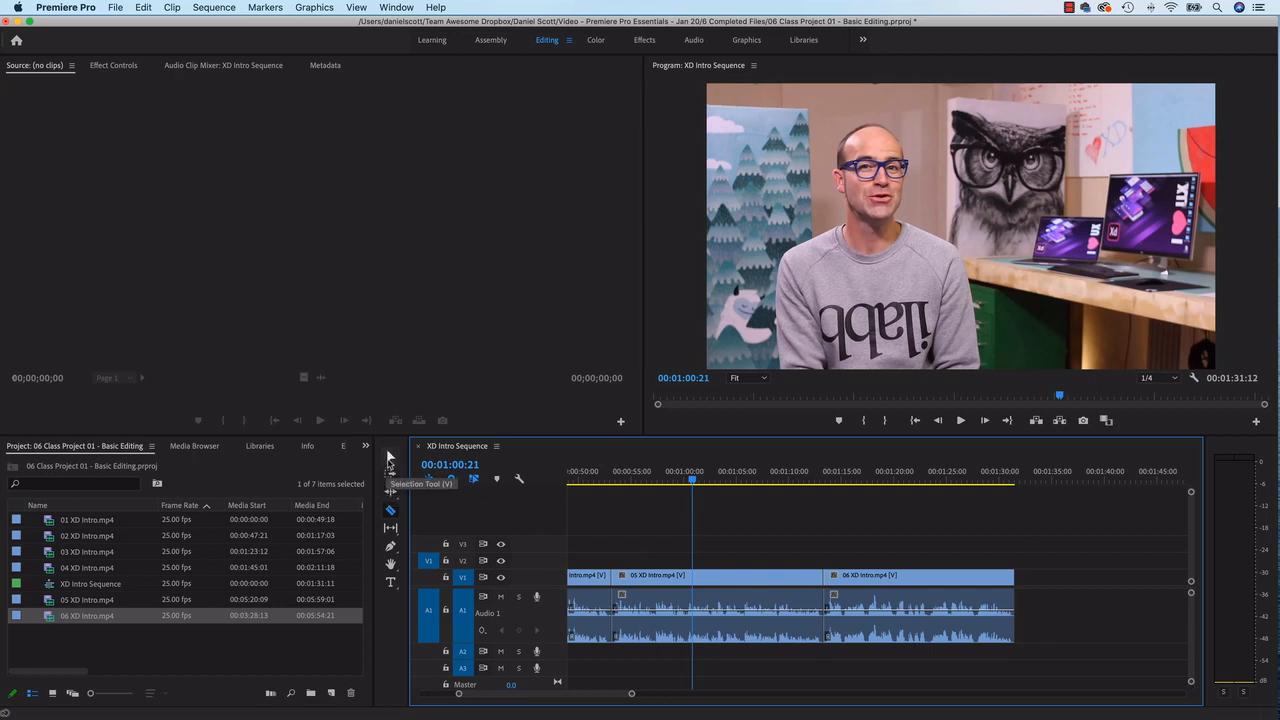
pyautogui.moveTo(780, 562)
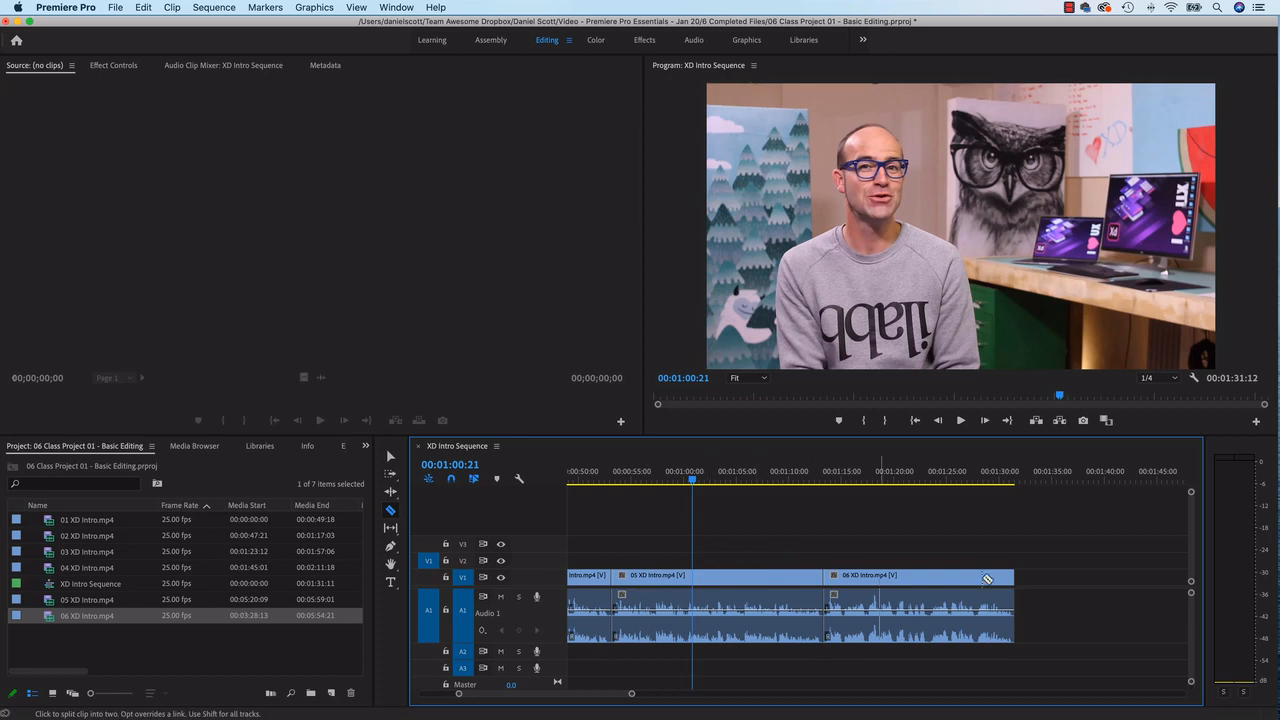
pyautogui.moveTo(985, 577)
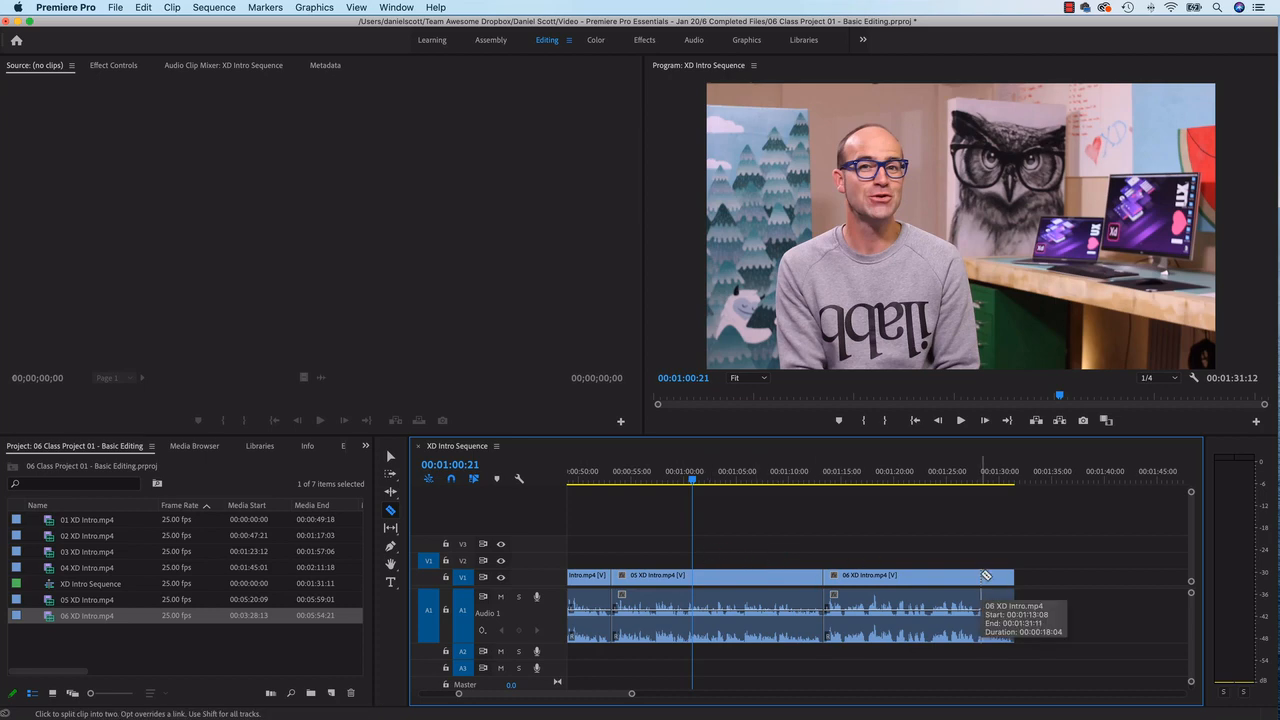
pyautogui.click(608, 483)
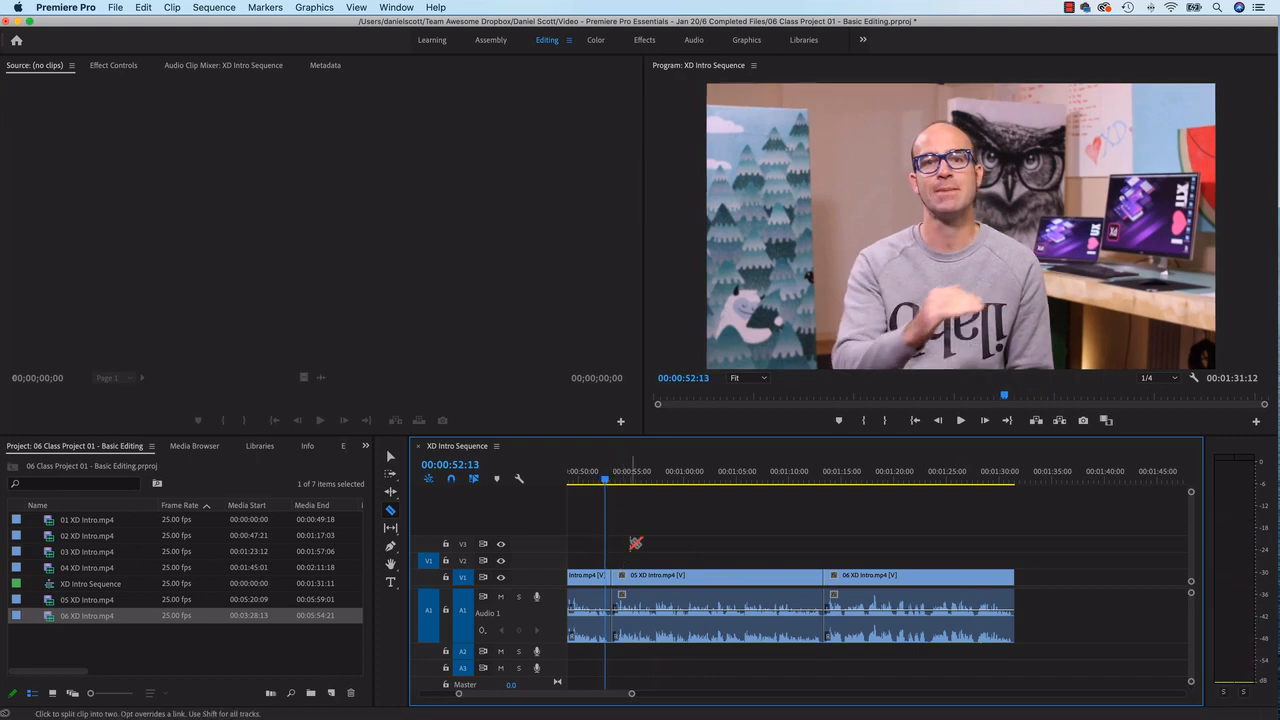
pyautogui.click(959, 420)
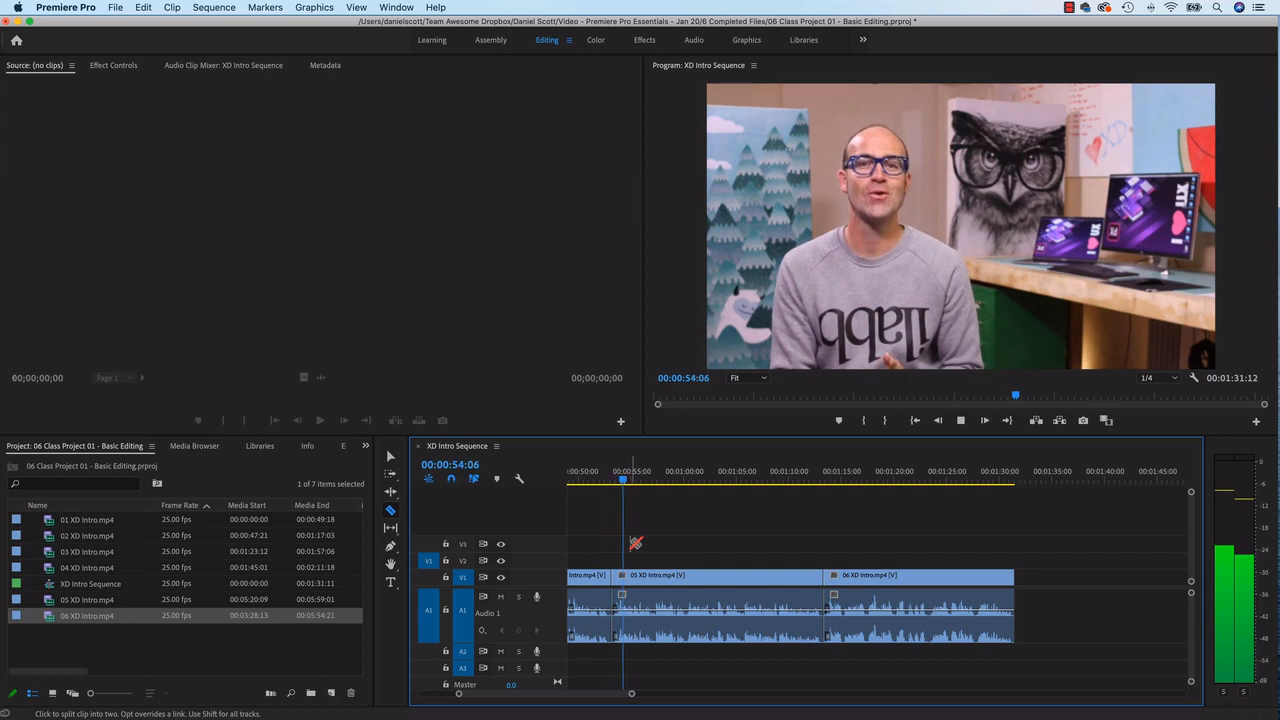
pyautogui.click(605, 480)
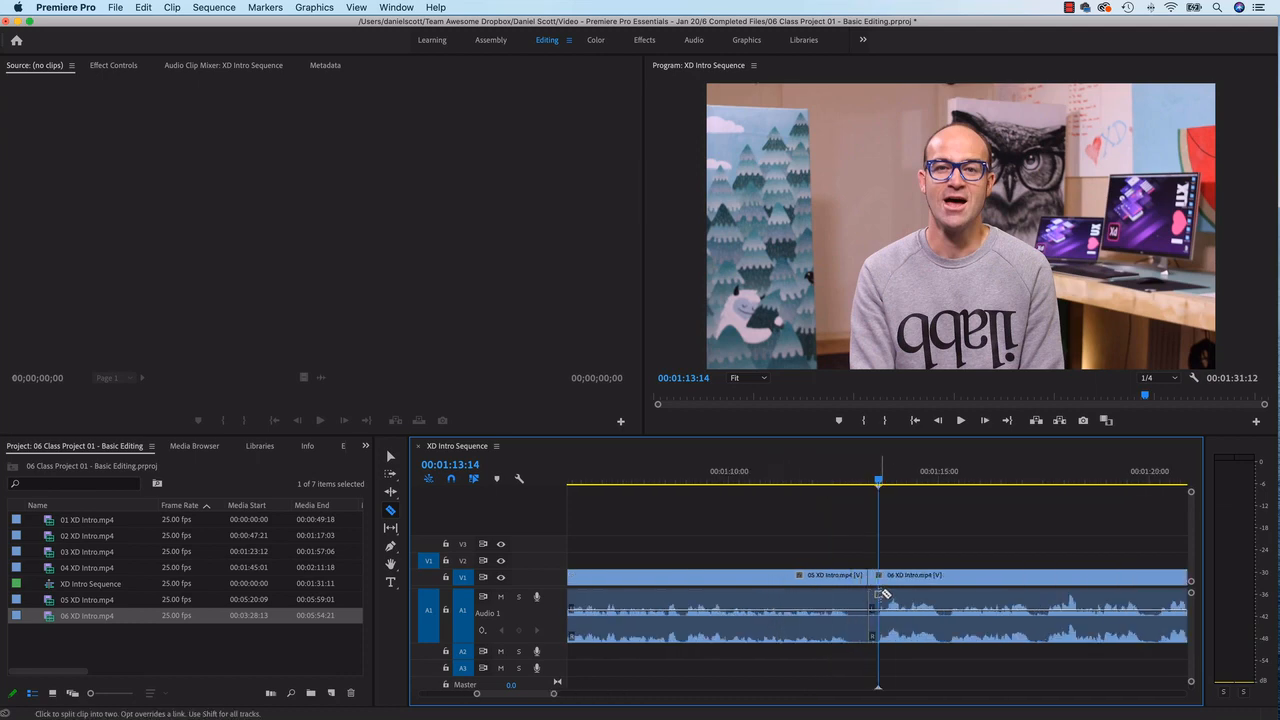
# Step: Razor-cut the clip at the 1:13:14 mark where clips 05 and 06 meet
pyautogui.click(390, 457)
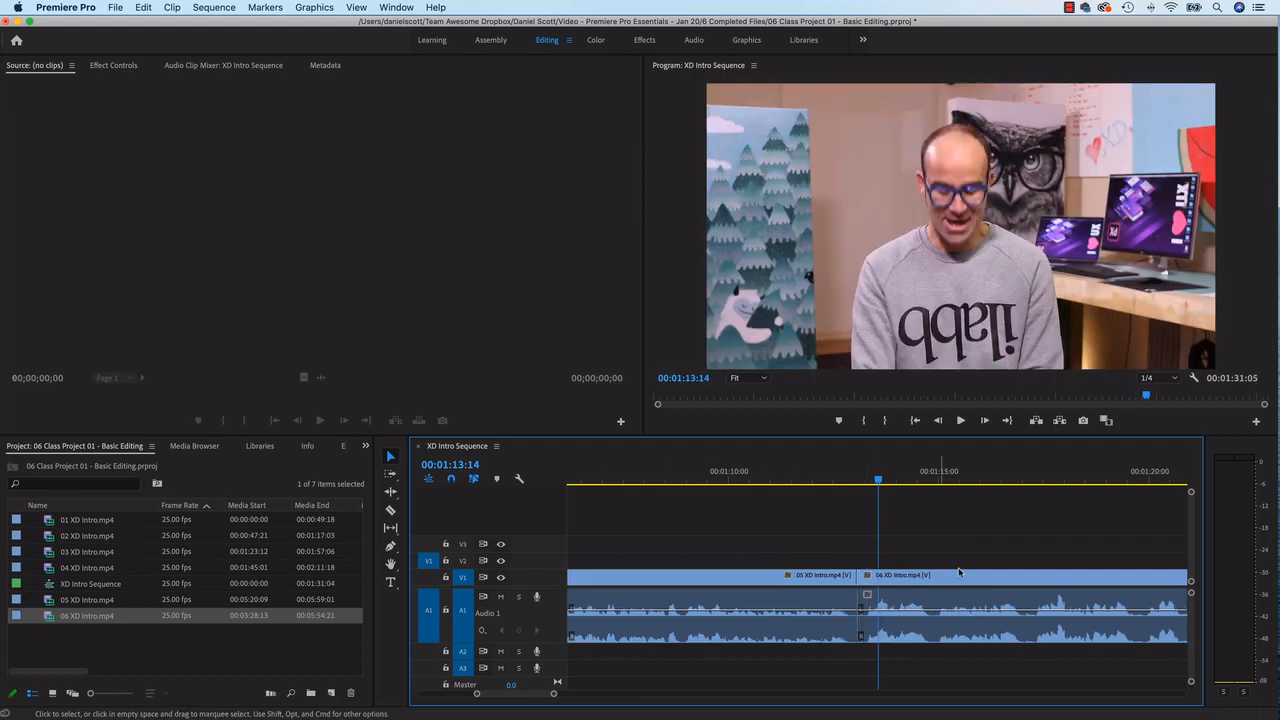
pyautogui.moveTo(864, 537)
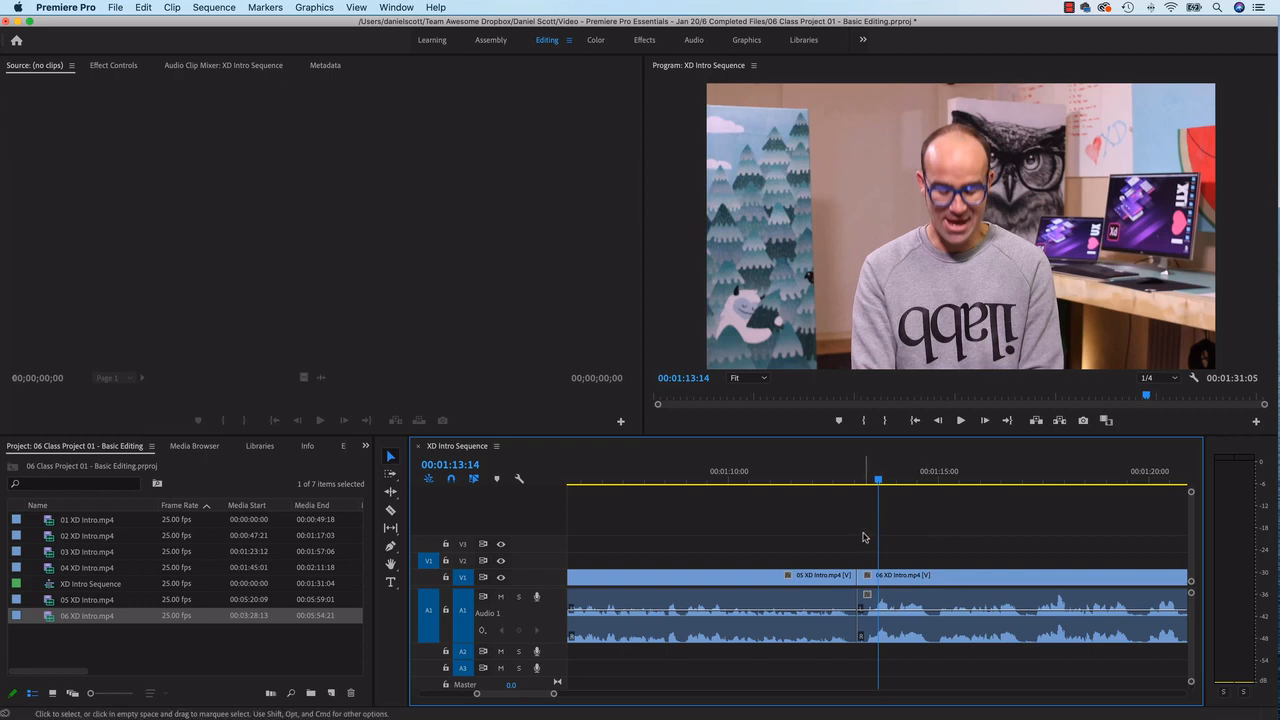